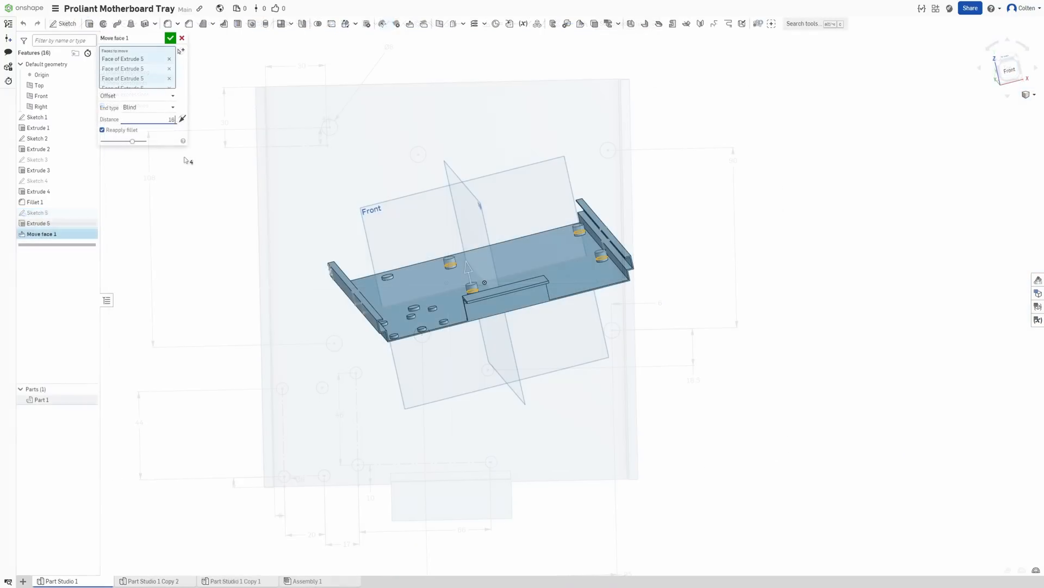
Extrude the Sketch 11 tab-with-hole faces as an Add into a solid mounting ear on the tray edge.
click(171, 38)
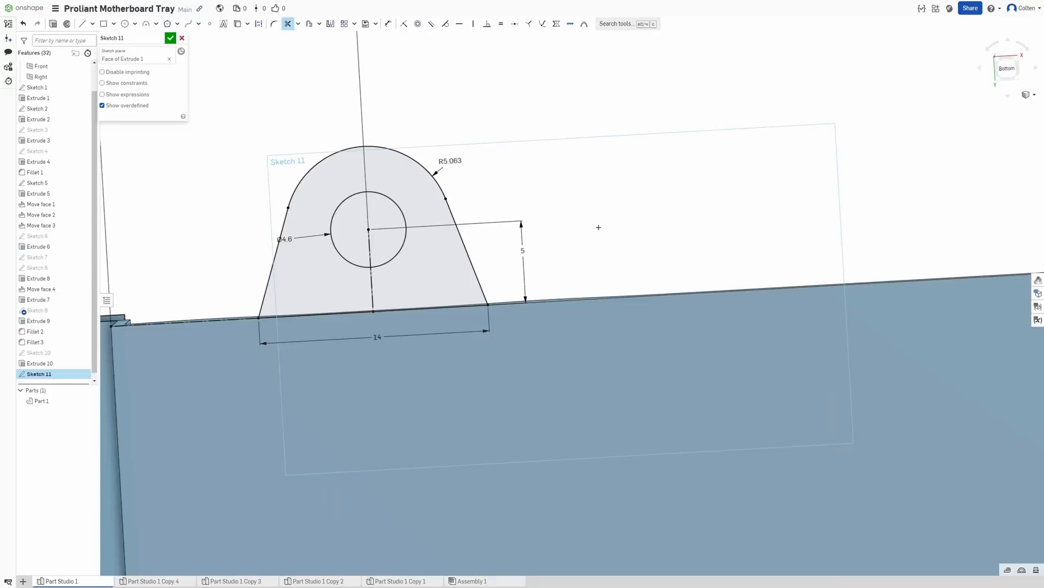
click(171, 38)
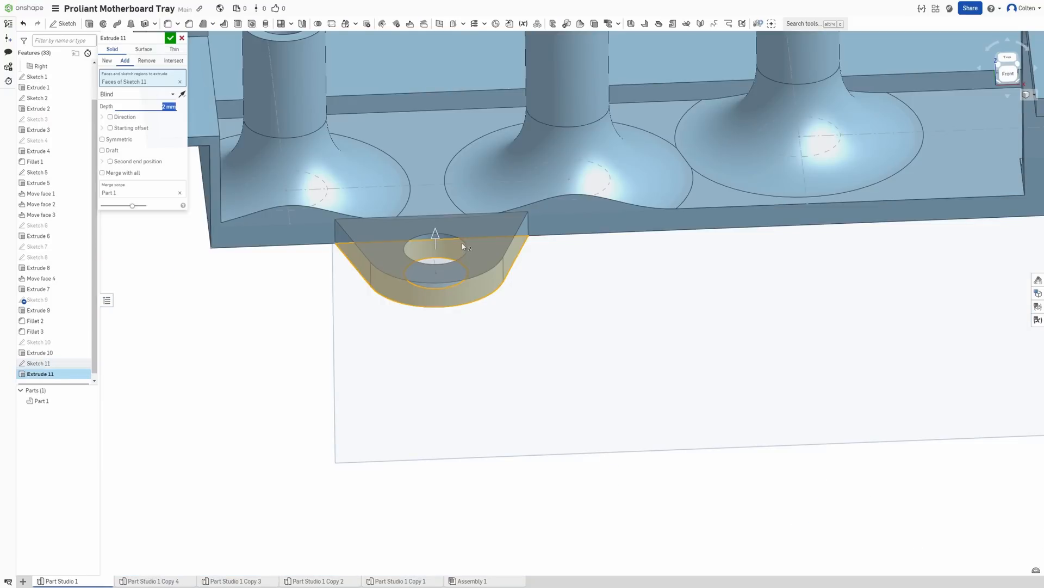
click(169, 38)
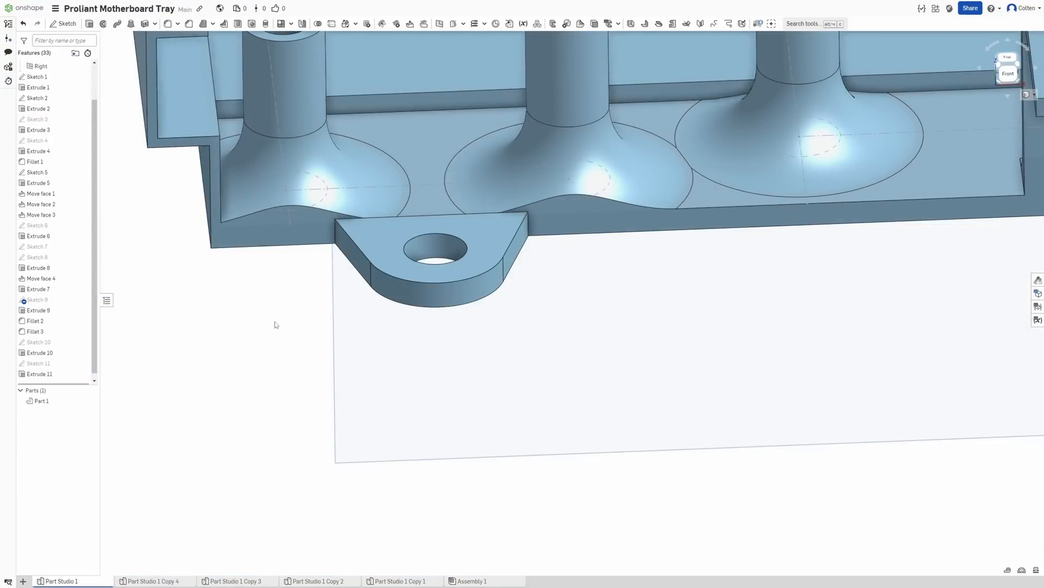